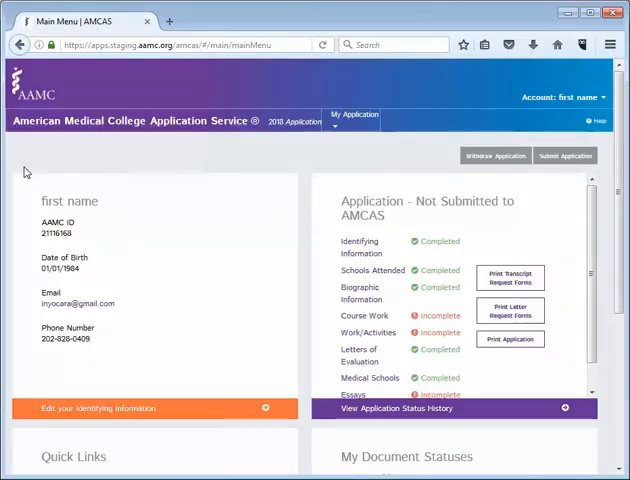
pyautogui.moveTo(229, 197)
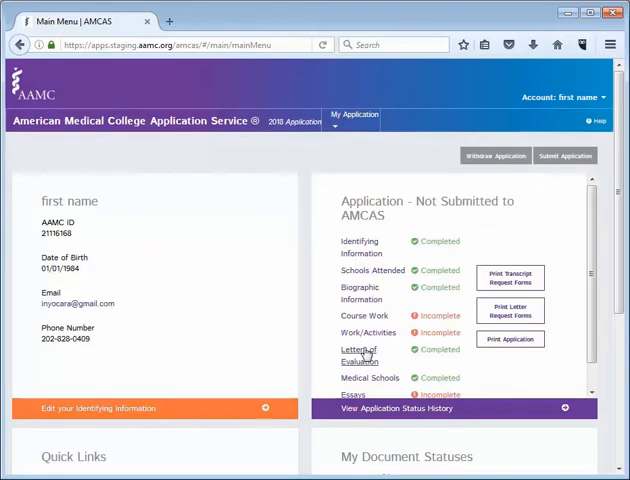
pyautogui.moveTo(357, 354)
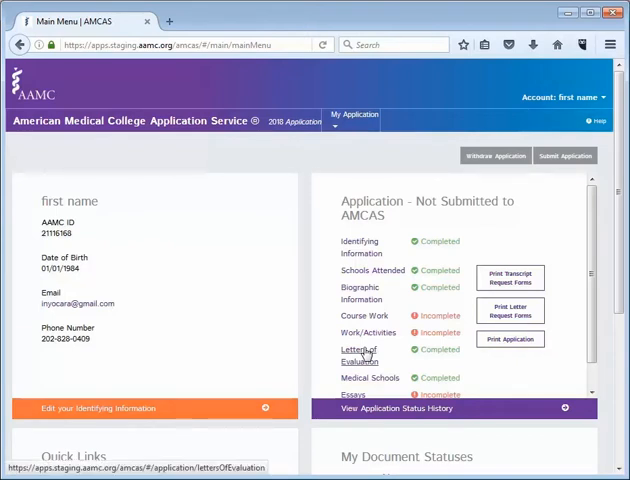
# Step: Open Letters of Evaluation and bring the existing not-yet-received letter entry into view
pyautogui.click(362, 355)
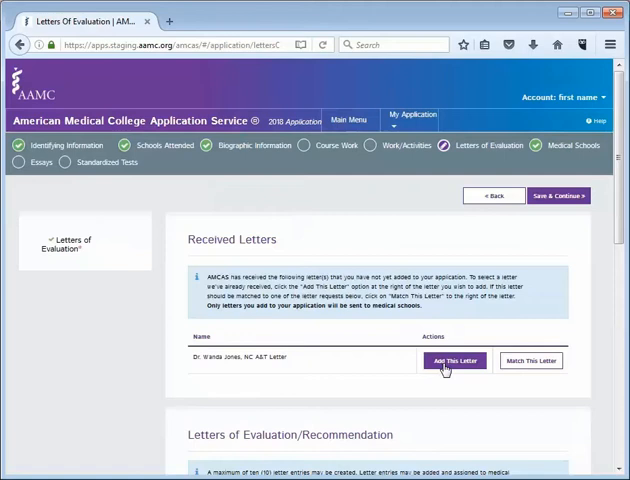
pyautogui.scroll(-3)
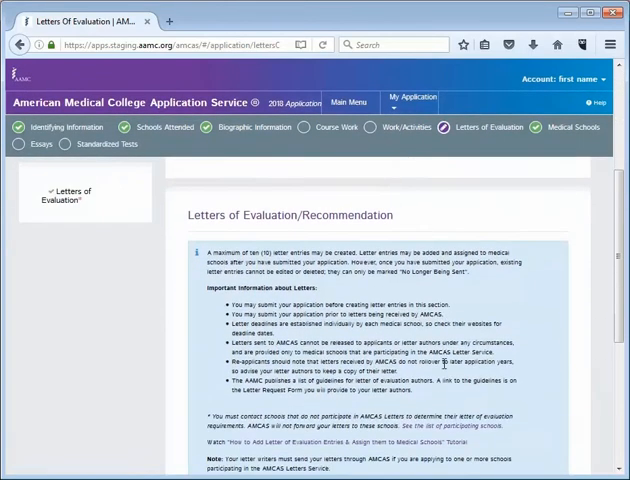
pyautogui.scroll(-3)
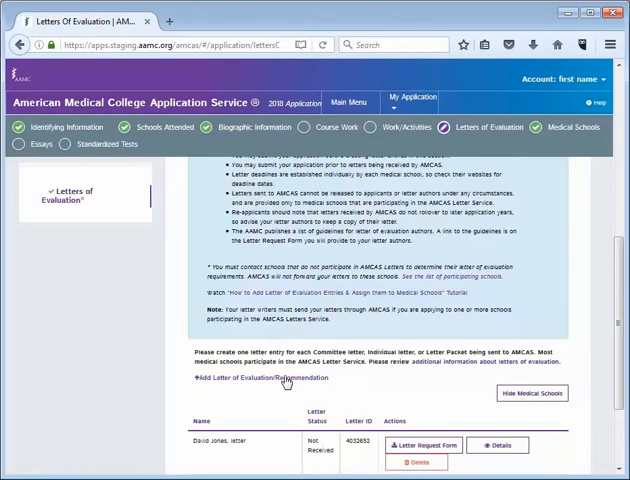
# Step: Add a new letter of evaluation entry with the Individual Letter type
pyautogui.click(264, 378)
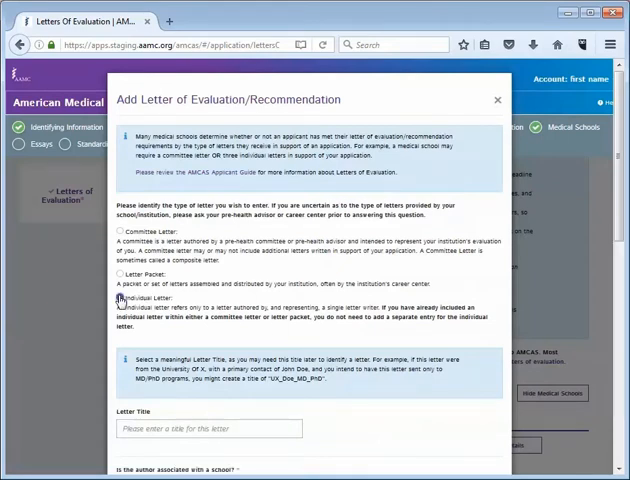
pyautogui.click(119, 298)
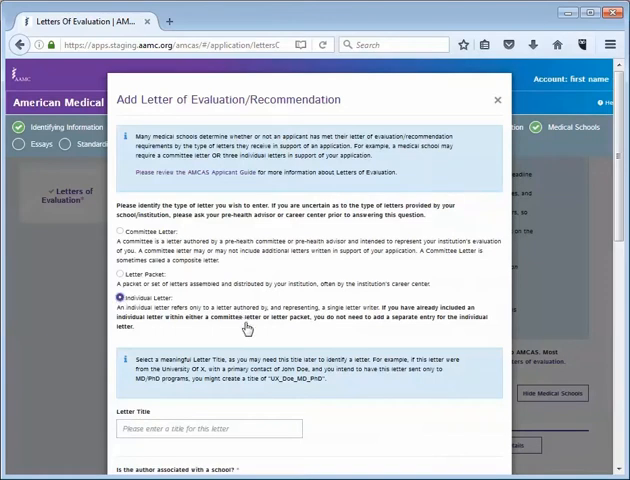
pyautogui.scroll(-3)
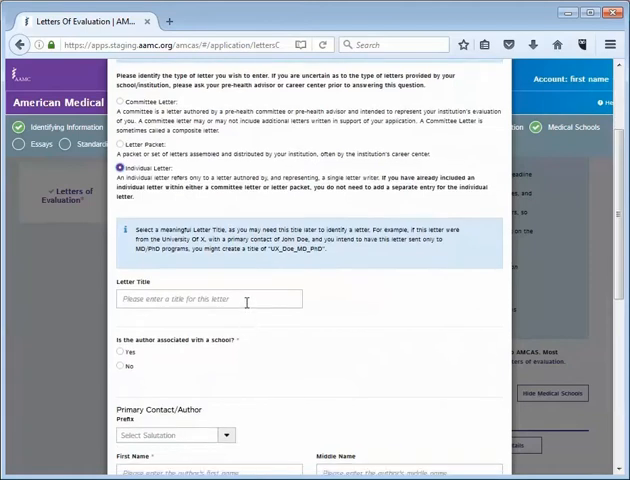
# Step: Title the letter 'MD PHD Letter', with the author associated with North Carolina A&T
pyautogui.click(206, 299)
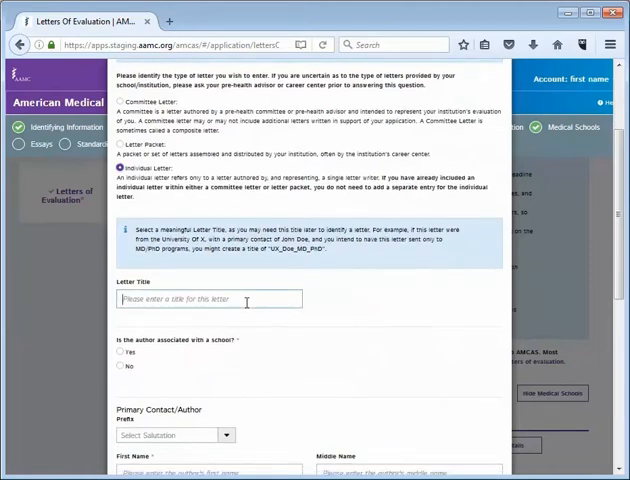
pyautogui.write('MD PHD Letter')
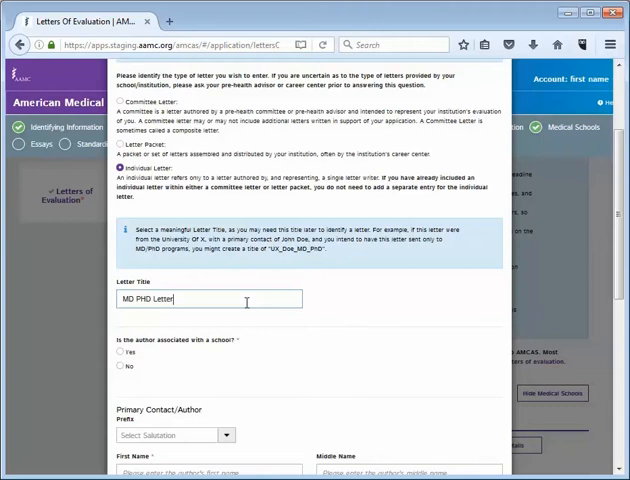
pyautogui.scroll(-3)
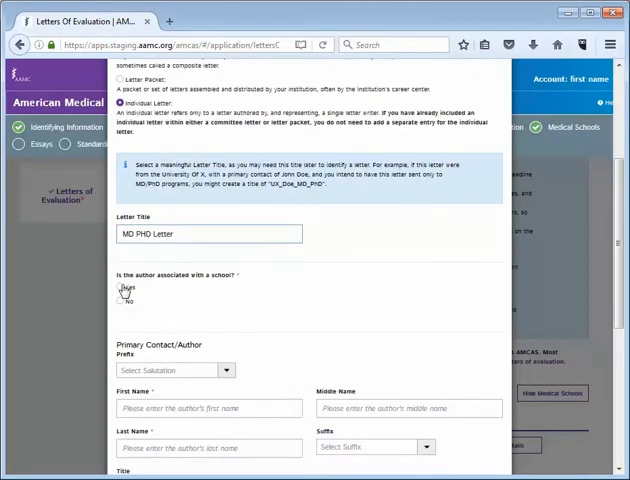
pyautogui.click(120, 287)
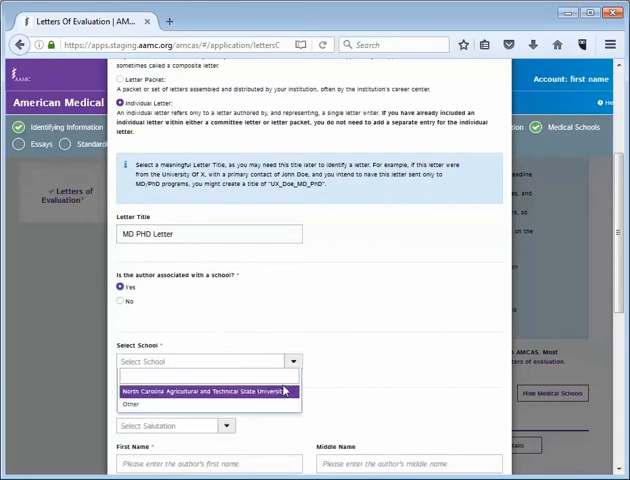
pyautogui.click(205, 391)
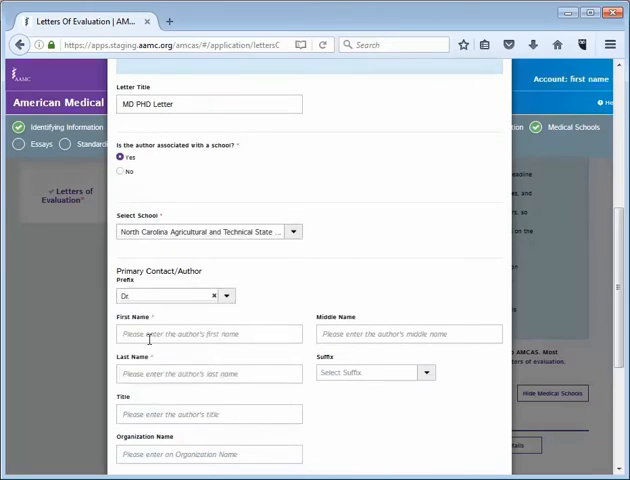
pyautogui.click(208, 333)
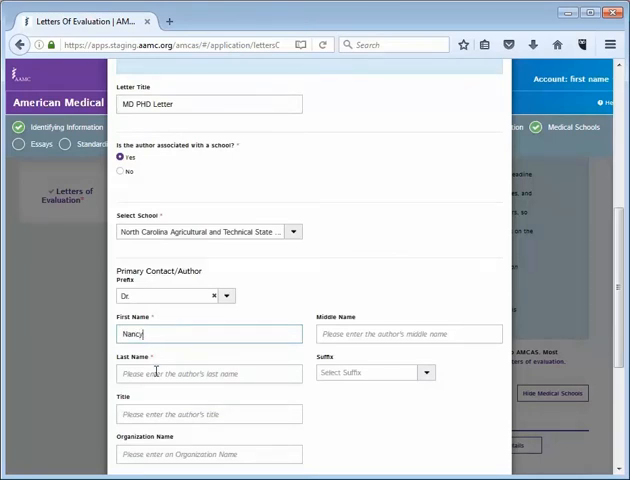
pyautogui.write('Jackson')
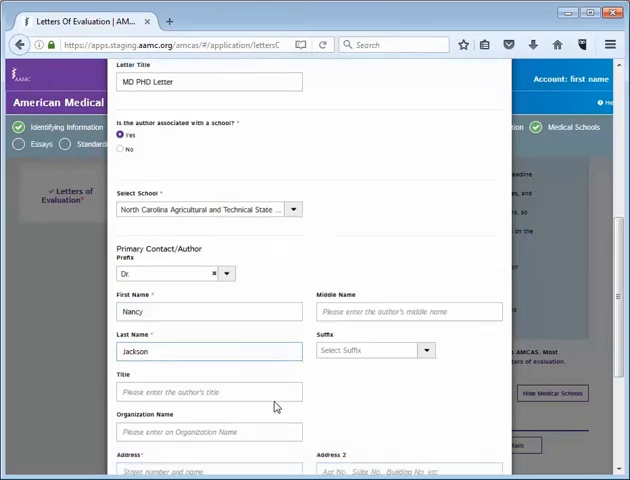
pyautogui.scroll(-3)
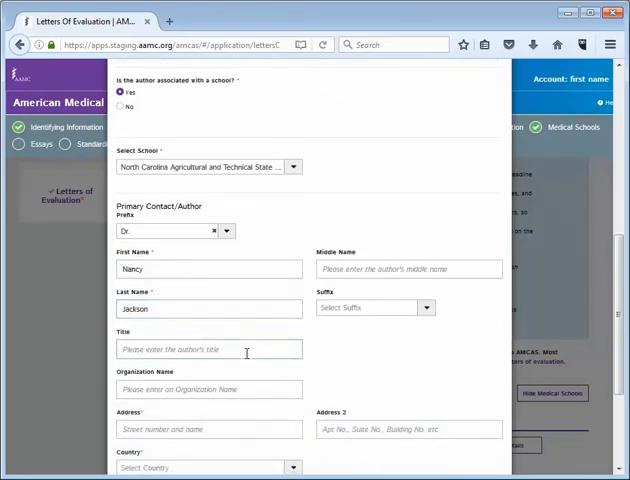
pyautogui.write('P')
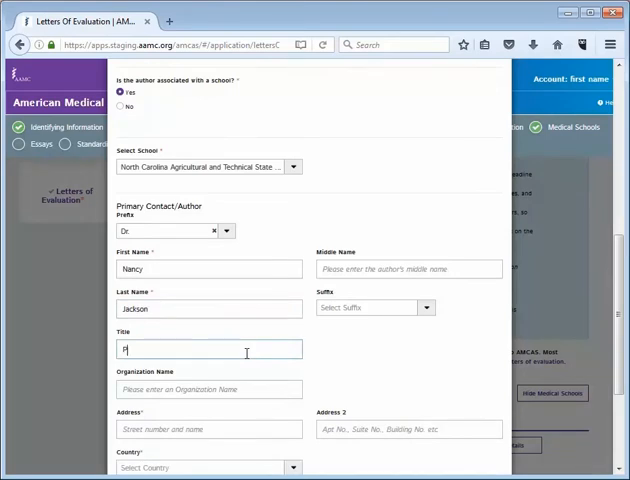
pyautogui.write('Pre-health Advisor Directo')
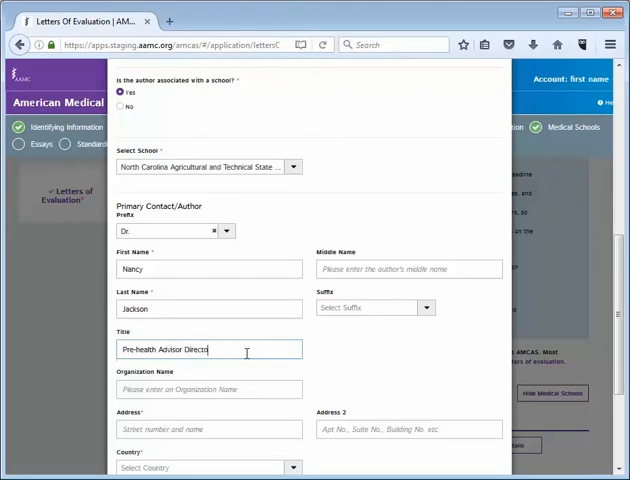
pyautogui.scroll(-3)
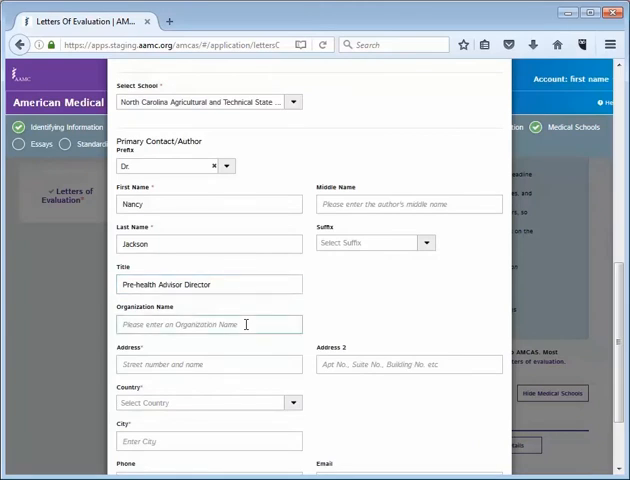
pyautogui.write('N')
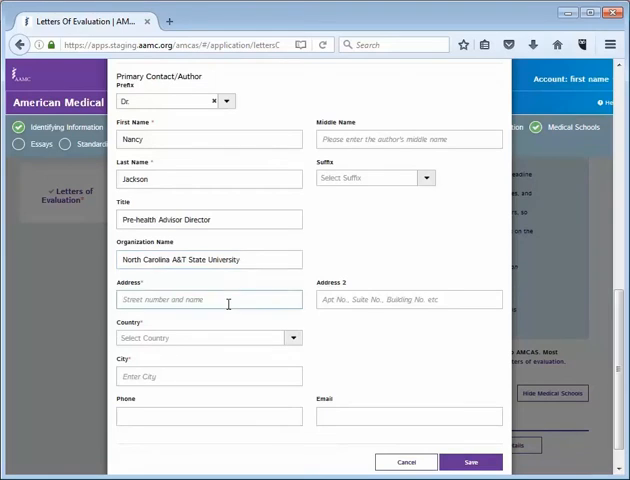
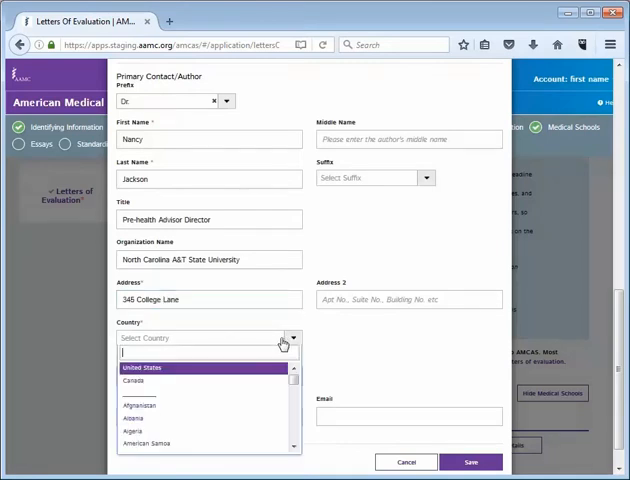
pyautogui.click(143, 368)
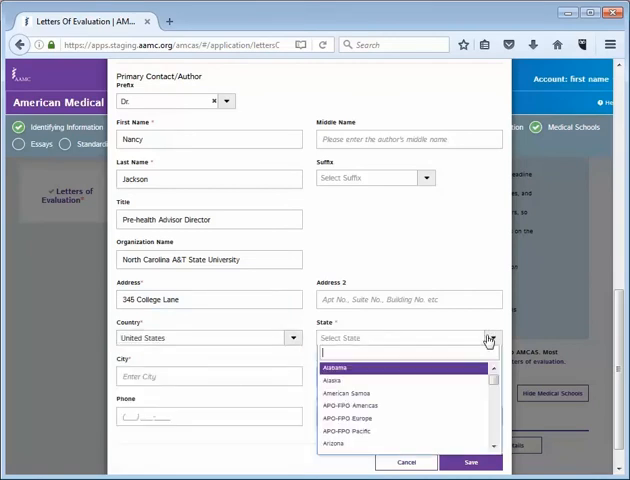
pyautogui.moveTo(474, 349)
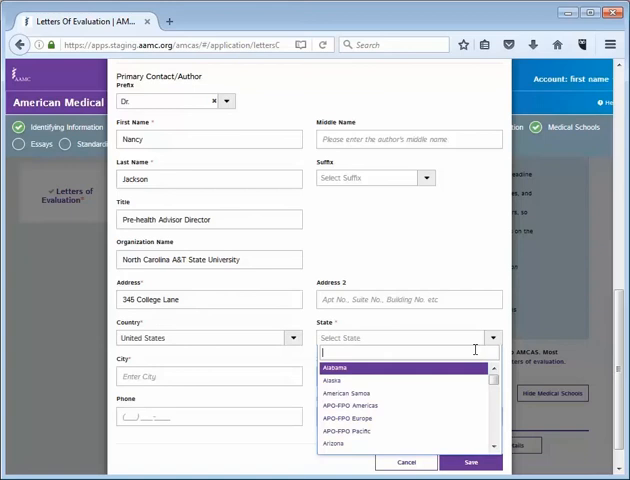
pyautogui.scroll(-3)
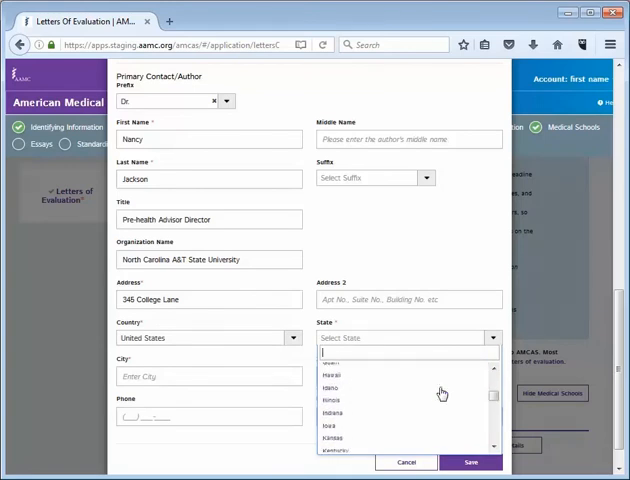
pyautogui.scroll(-3)
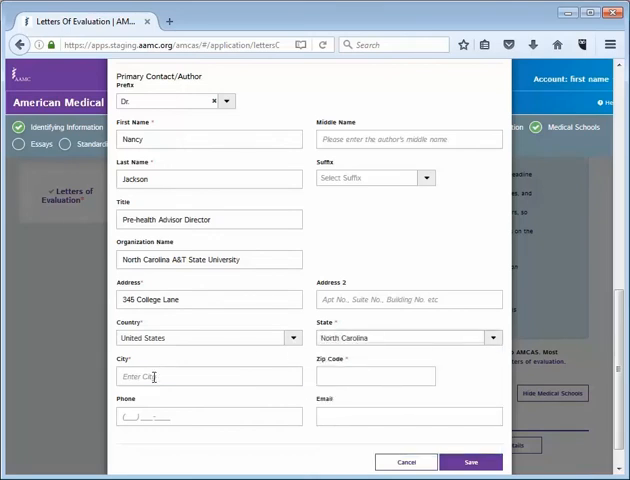
pyautogui.write('Greensboro')
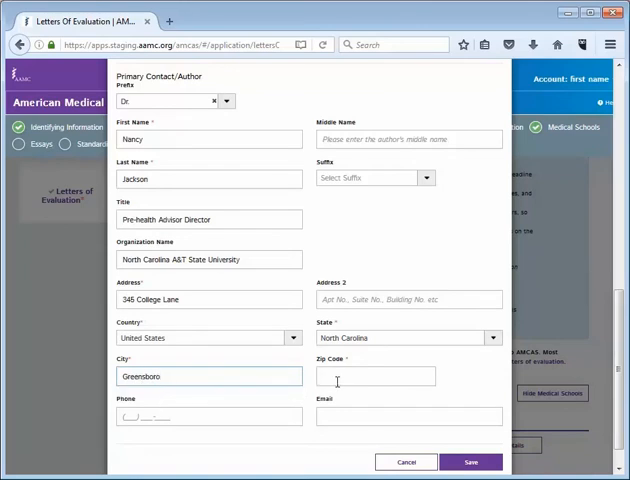
pyautogui.write('20414')
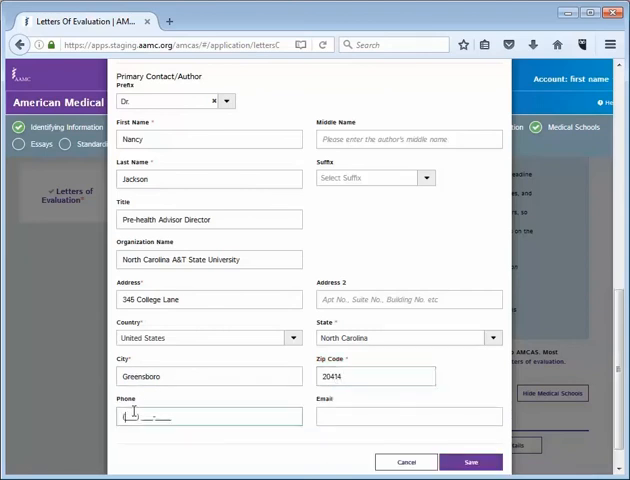
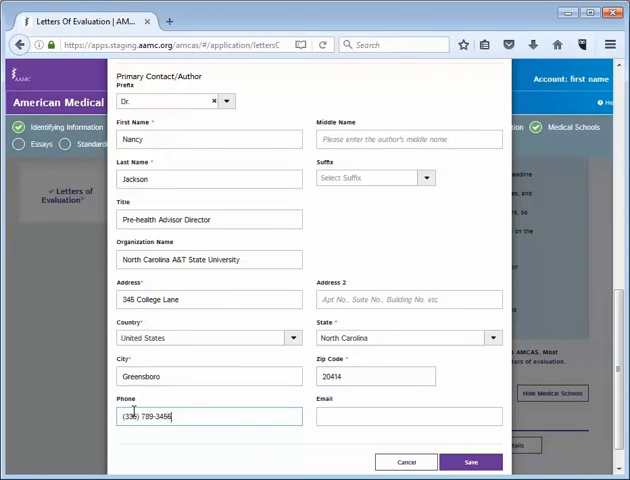
pyautogui.click(409, 416)
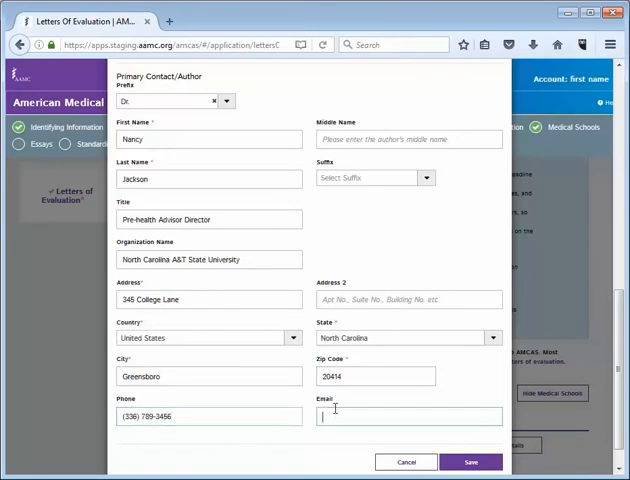
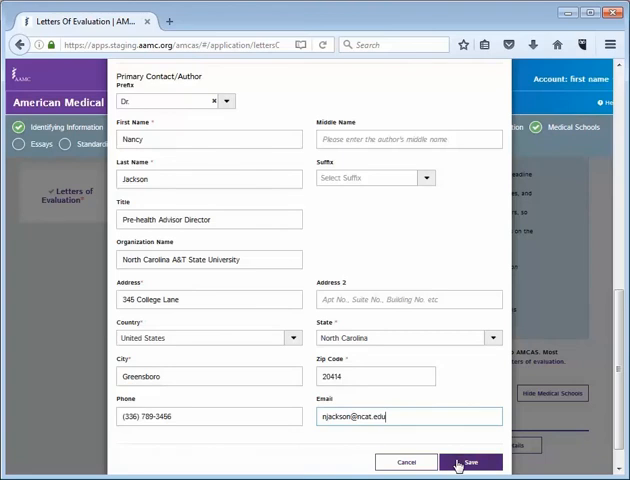
pyautogui.click(470, 462)
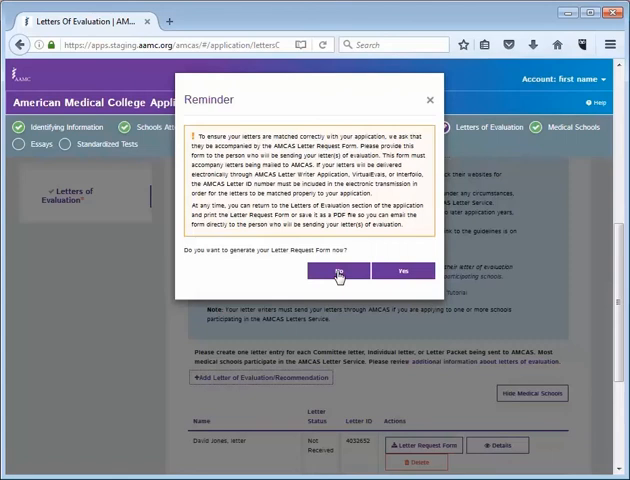
# Step: Decline generating the Letter Request Form in the reminder dialog
pyautogui.click(339, 270)
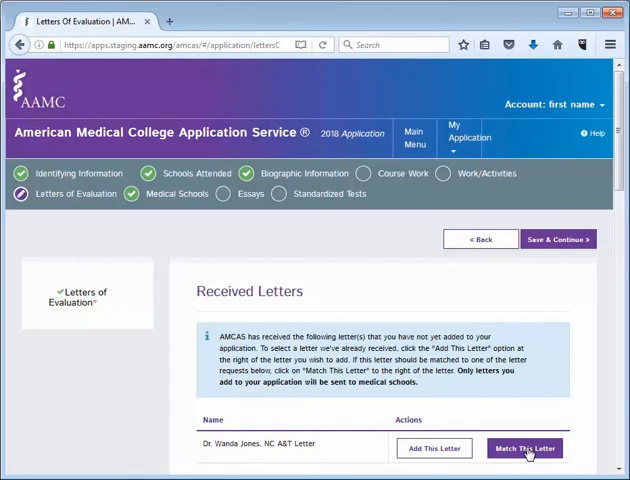
# Step: Match the received NC A&T letter to the MD PHD Letter entry and confirm
pyautogui.click(525, 448)
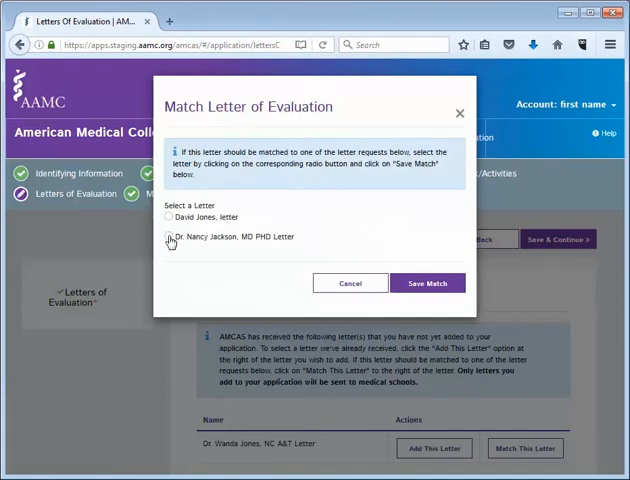
pyautogui.click(169, 237)
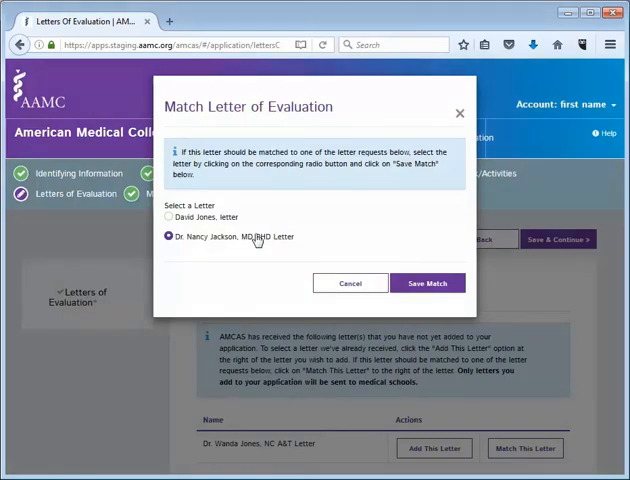
pyautogui.click(427, 283)
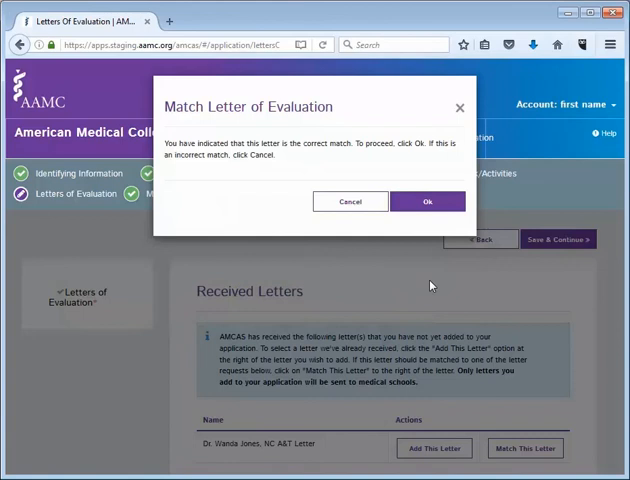
pyautogui.moveTo(438, 279)
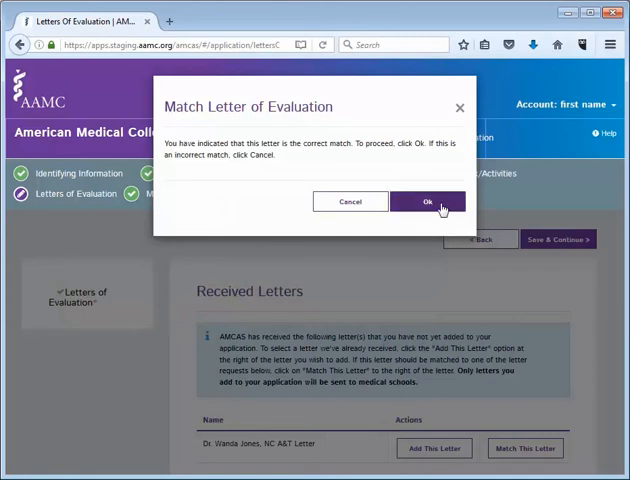
pyautogui.click(427, 201)
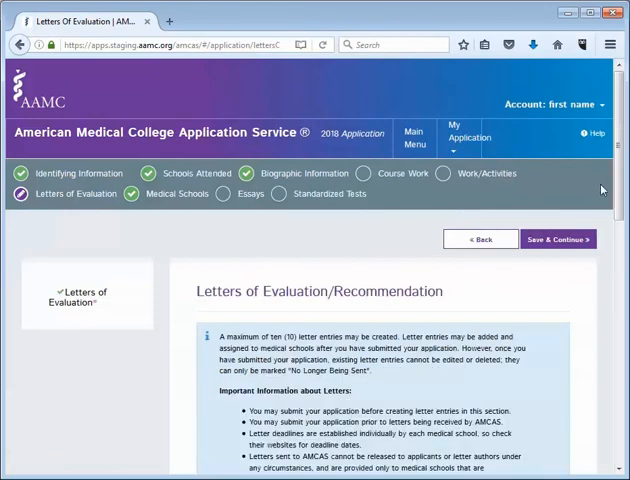
# Step: Check the MD PHD letter shows Received, then save and continue to Medical Schools
pyautogui.scroll(-3)
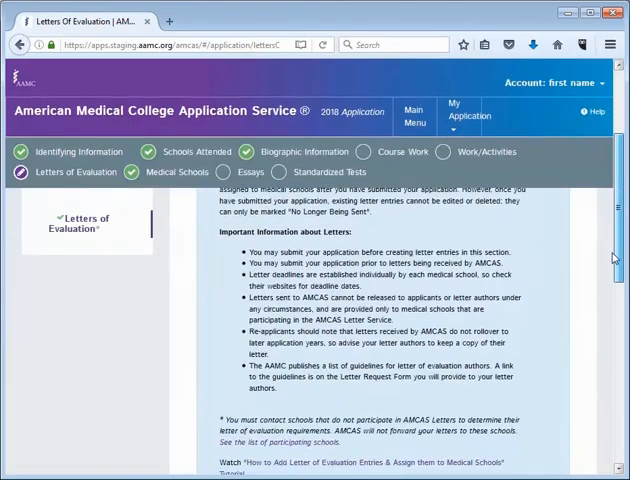
pyautogui.scroll(-3)
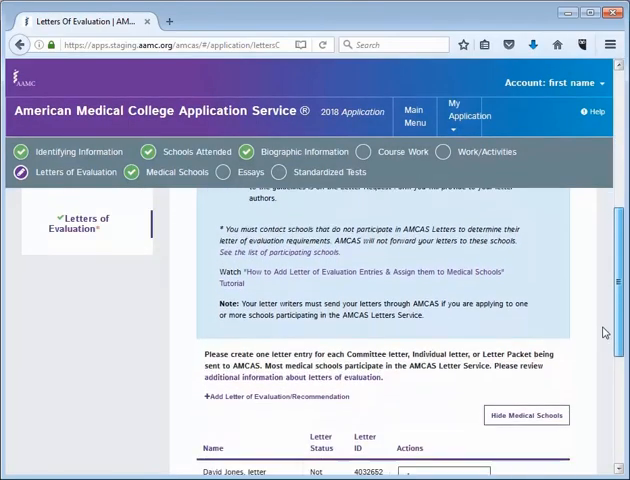
pyautogui.scroll(-3)
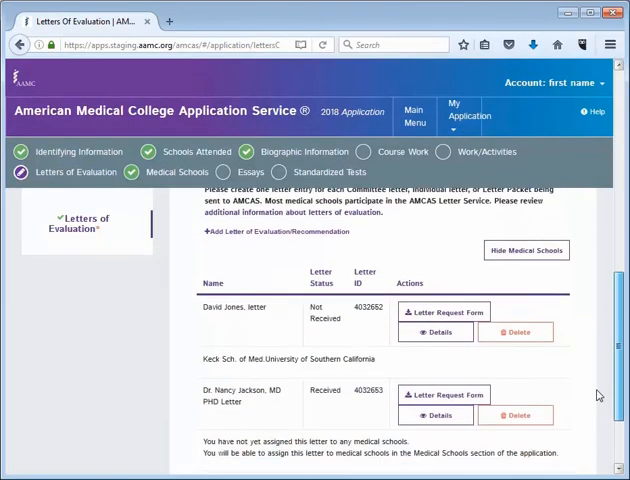
pyautogui.scroll(-3)
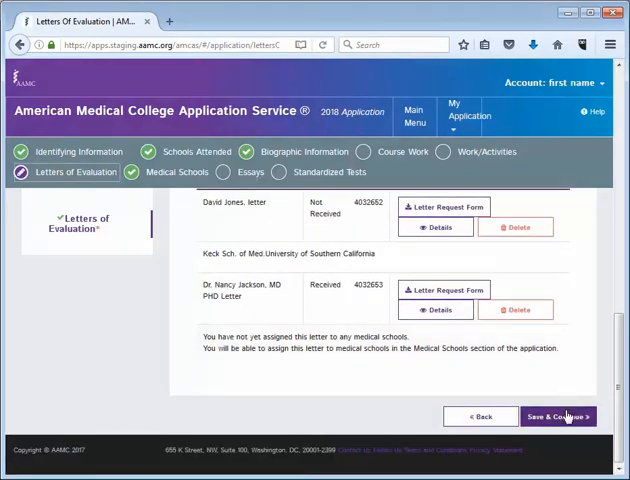
pyautogui.click(557, 417)
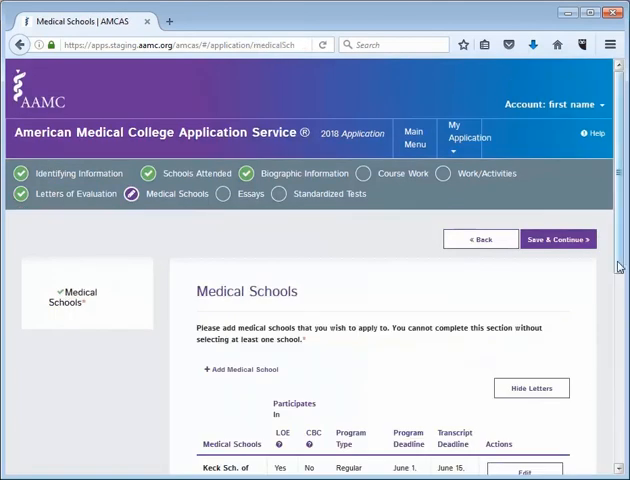
# Step: Open the edit form for Wake Forest School of Medicine's Combined MD/Ph.D entry
pyautogui.scroll(-3)
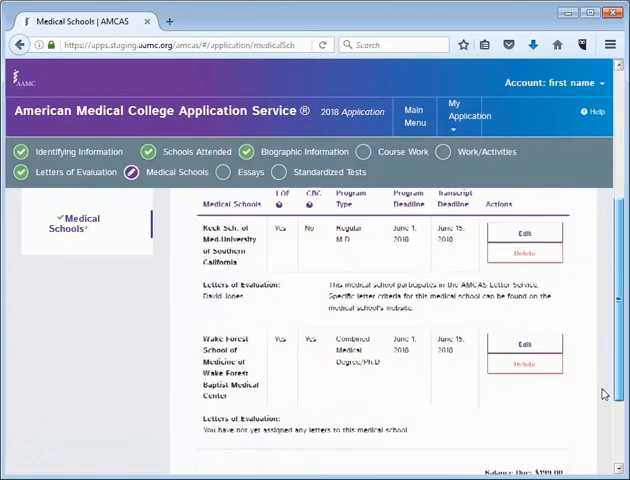
pyautogui.scroll(-3)
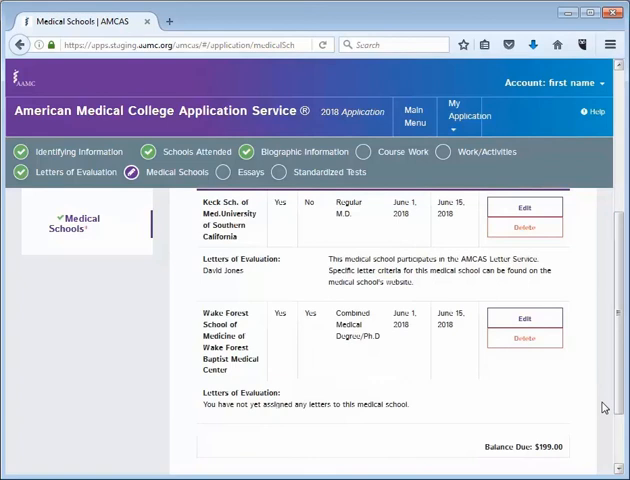
pyautogui.click(524, 318)
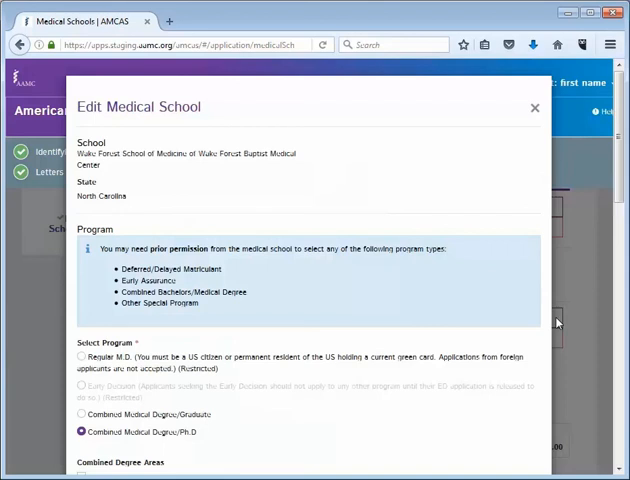
# Step: Tick the MD PHD Letter checkbox for Wake Forest and save the school entry
pyautogui.scroll(-3)
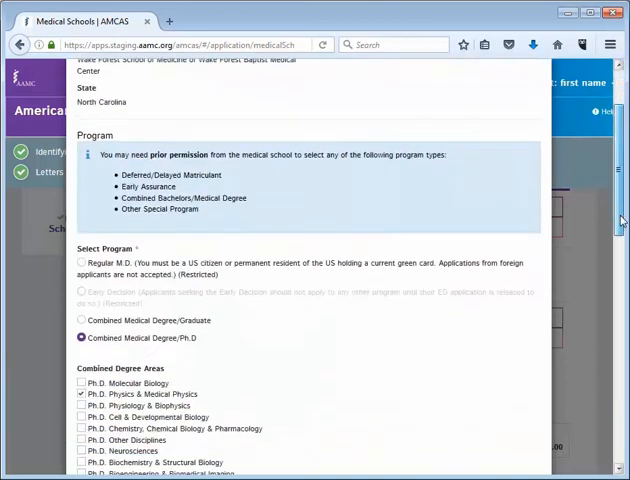
pyautogui.scroll(-3)
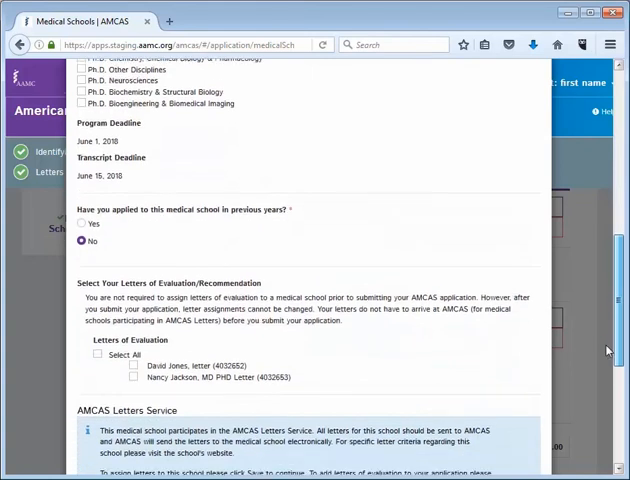
pyautogui.scroll(-3)
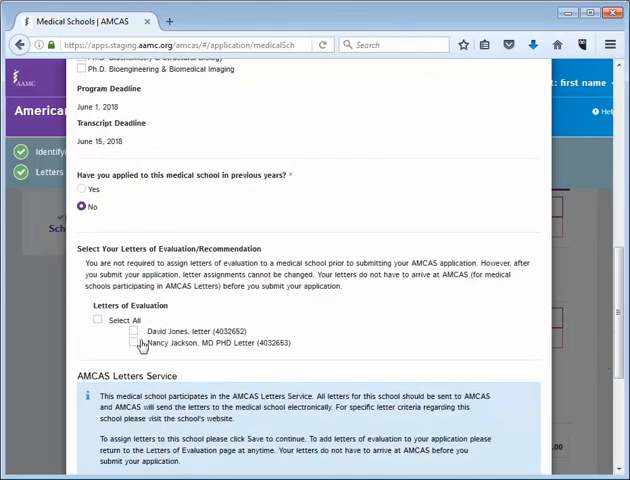
pyautogui.click(133, 342)
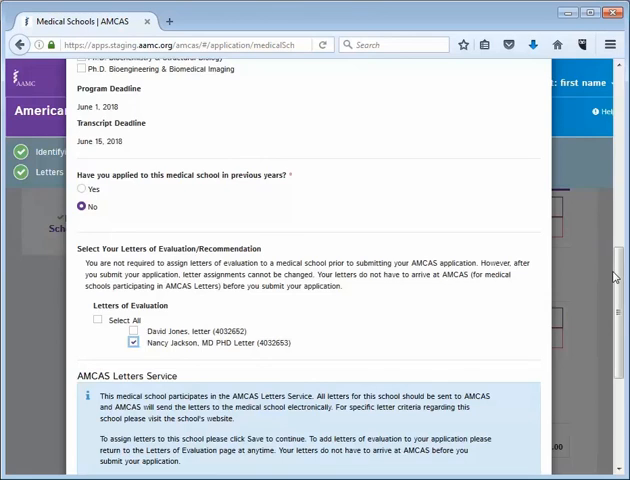
pyautogui.scroll(-3)
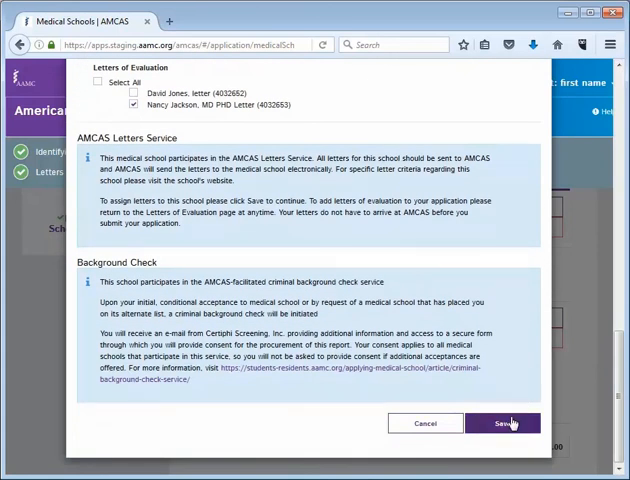
pyautogui.click(503, 423)
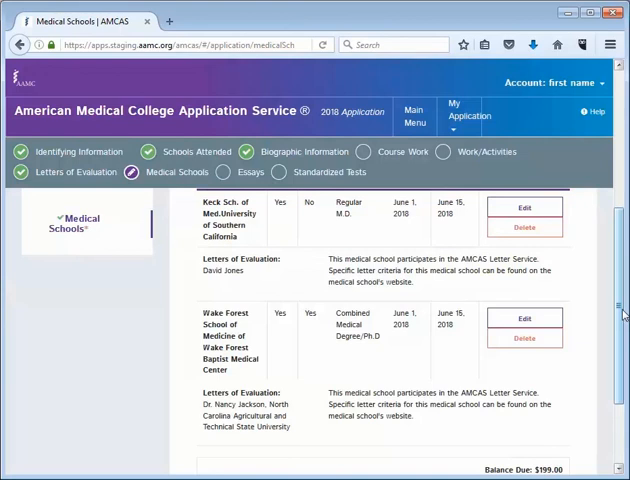
pyautogui.scroll(-3)
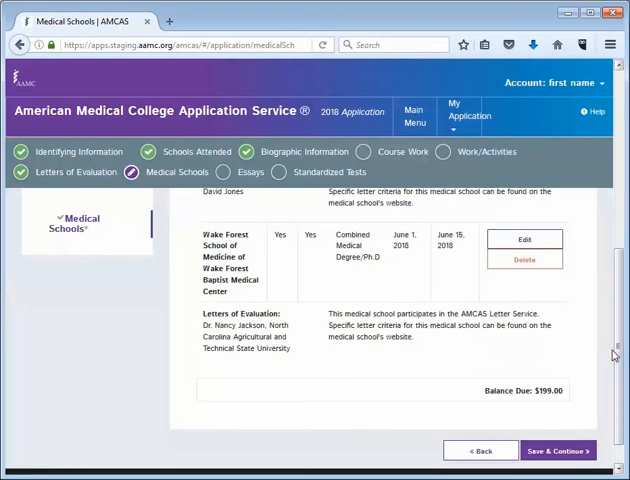